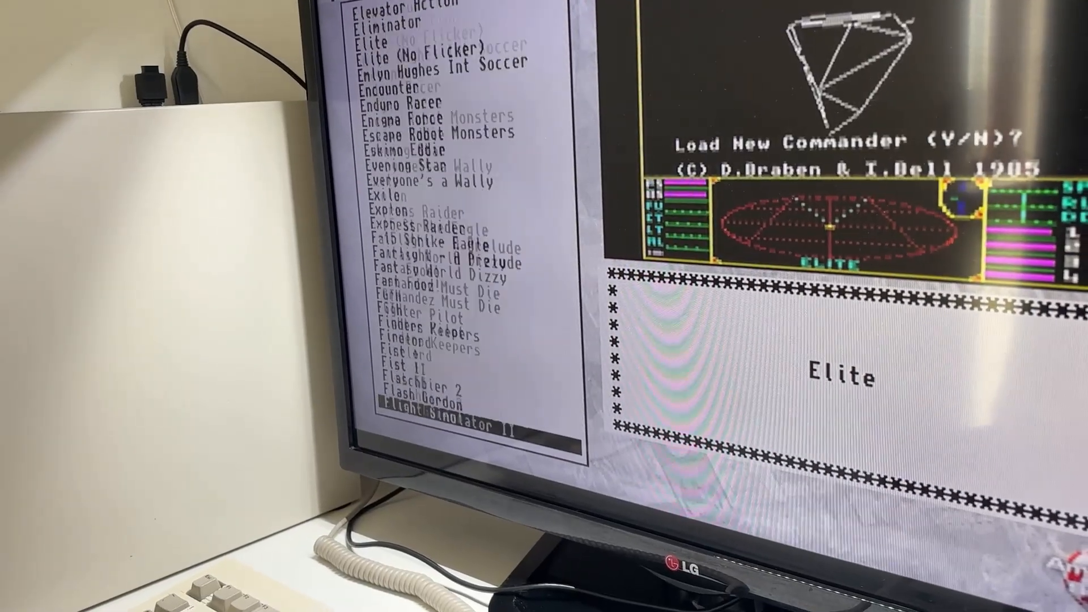
scroll("down", 3)
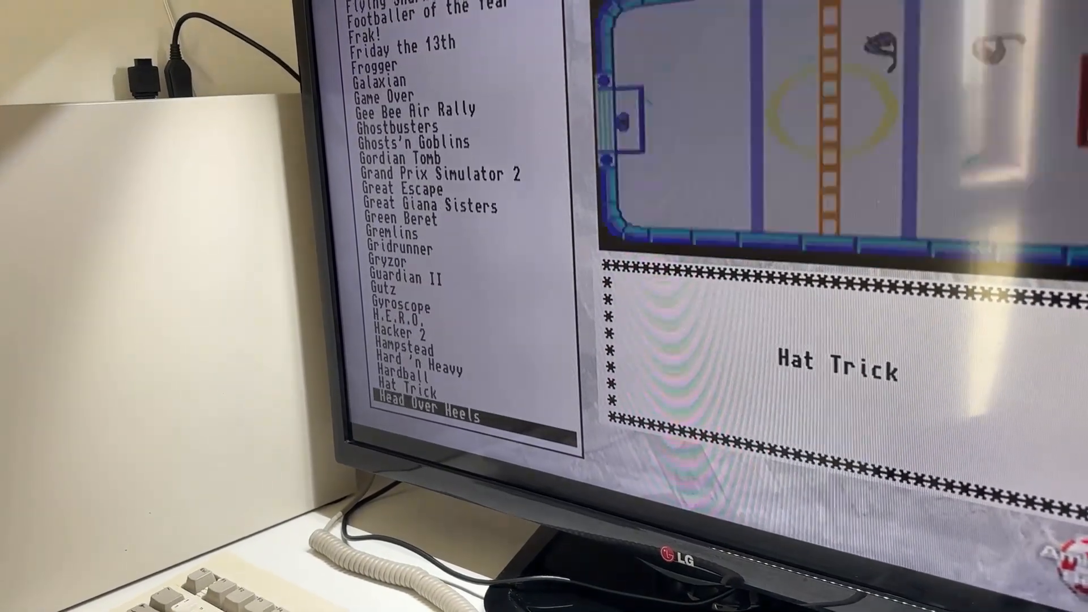